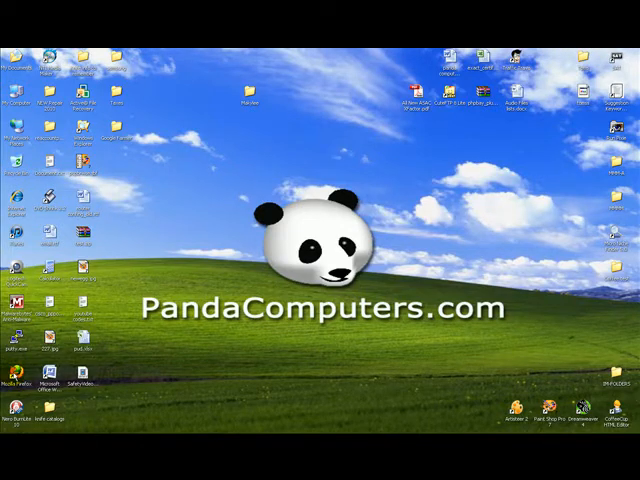
mouse_move(184, 364)
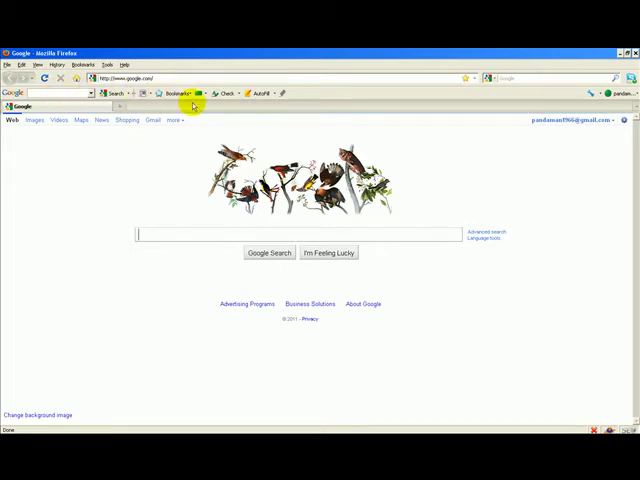
mouse_move(300, 92)
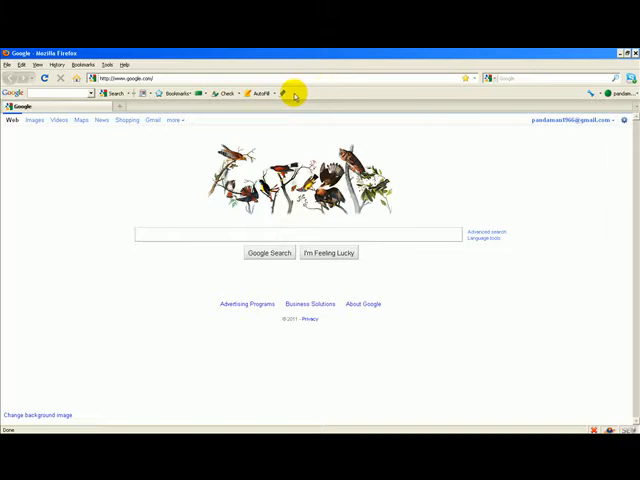
mouse_move(368, 92)
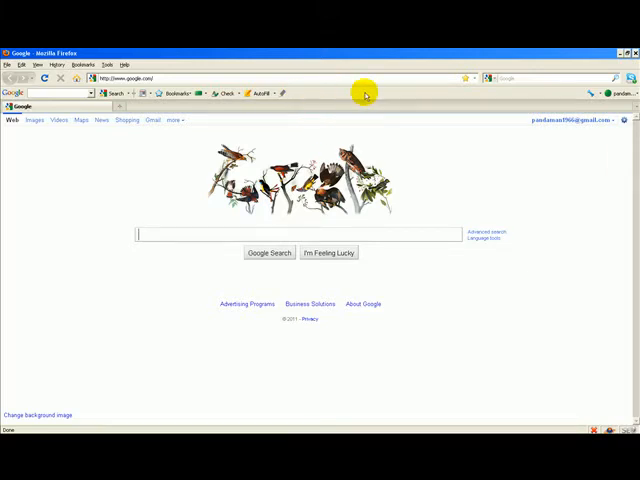
mouse_move(400, 92)
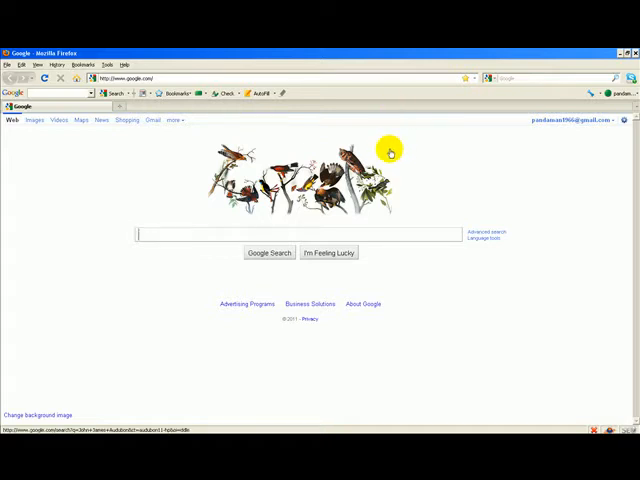
mouse_move(256, 132)
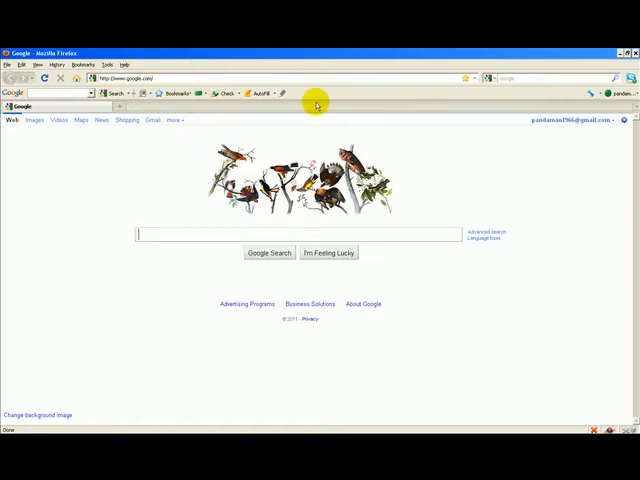
mouse_move(584, 104)
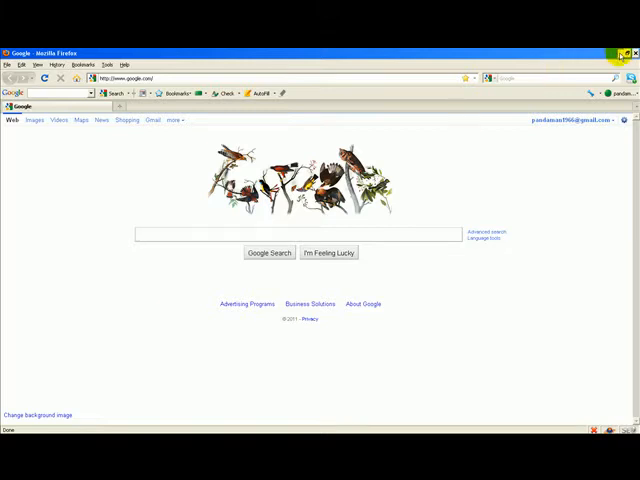
Step: Close the Firefox window and launch Microsoft Word from the desktop shortcut
click(626, 46)
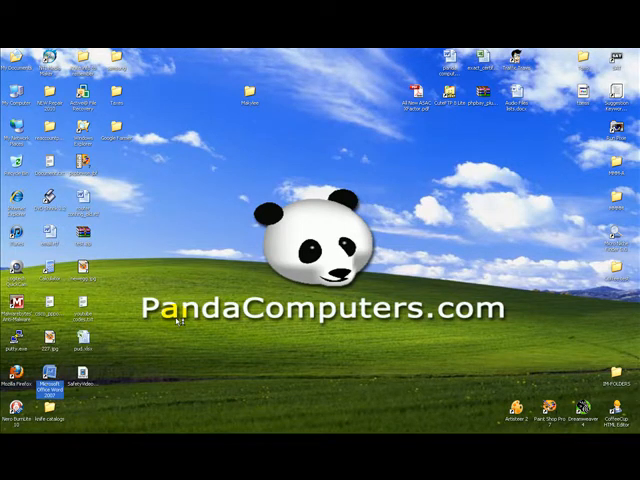
double_click(48, 384)
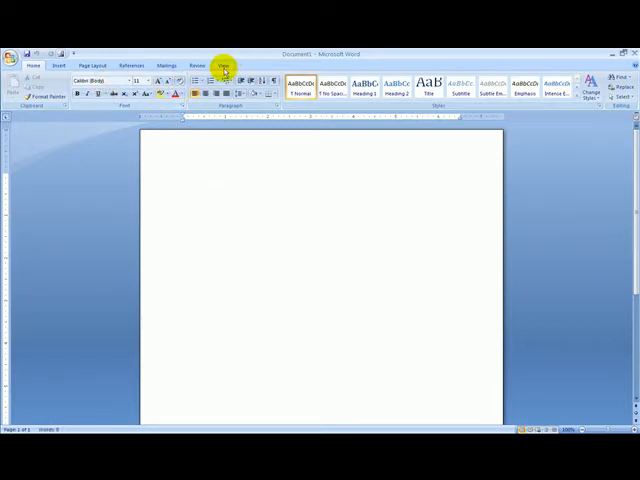
Step: Show the View ribbon's viewing options, then return to the Home ribbon's formatting commands
click(224, 64)
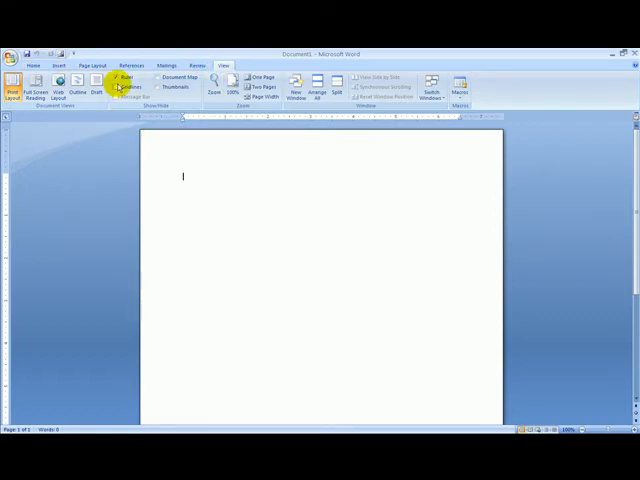
click(120, 76)
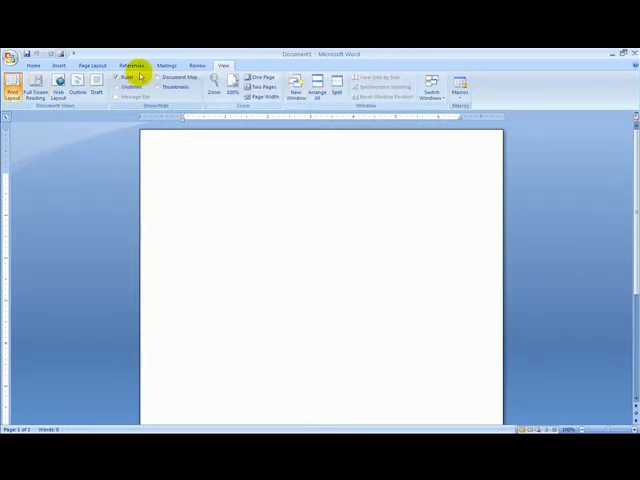
click(40, 62)
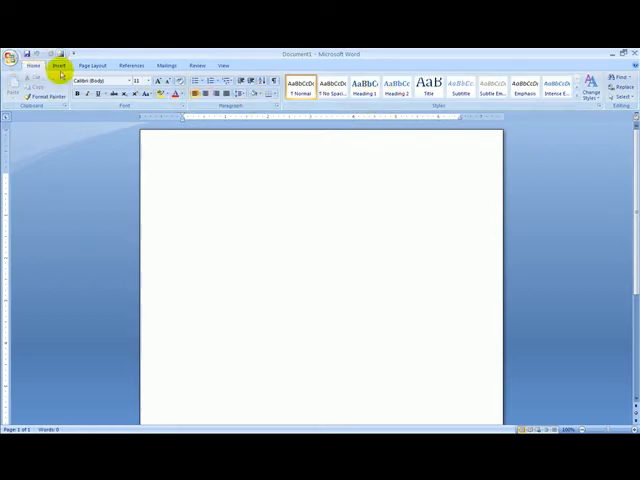
Step: Show the Page Layout ribbon, then exit Word to return to the desktop
click(94, 60)
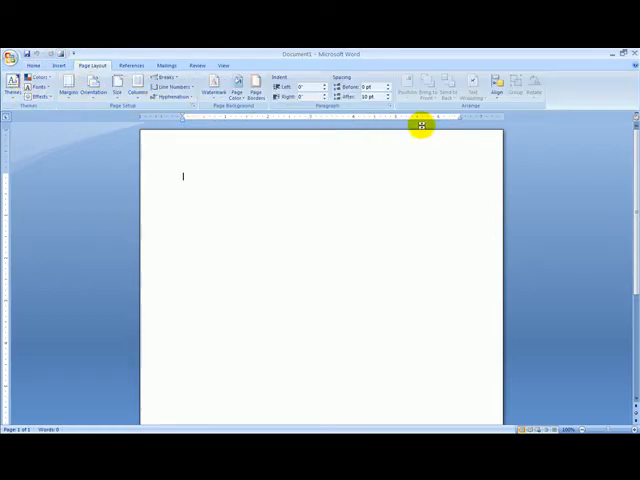
mouse_move(94, 322)
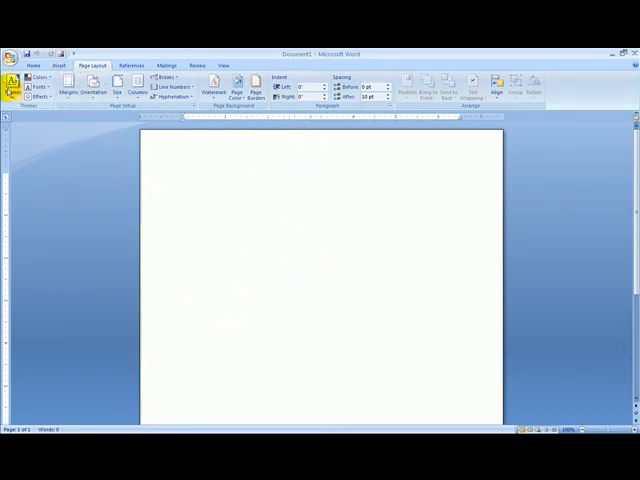
mouse_move(256, 84)
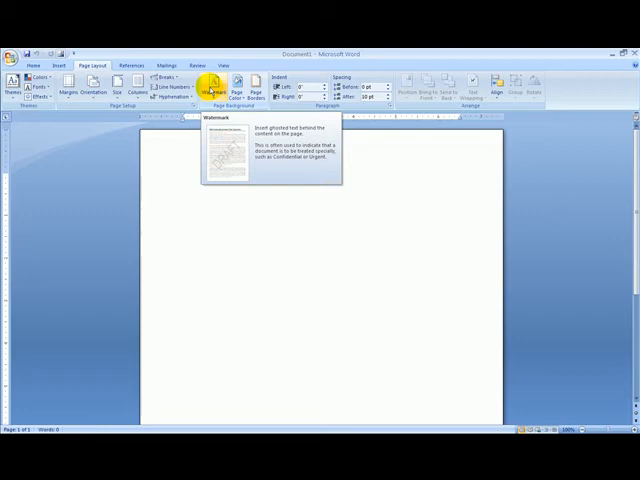
mouse_move(238, 82)
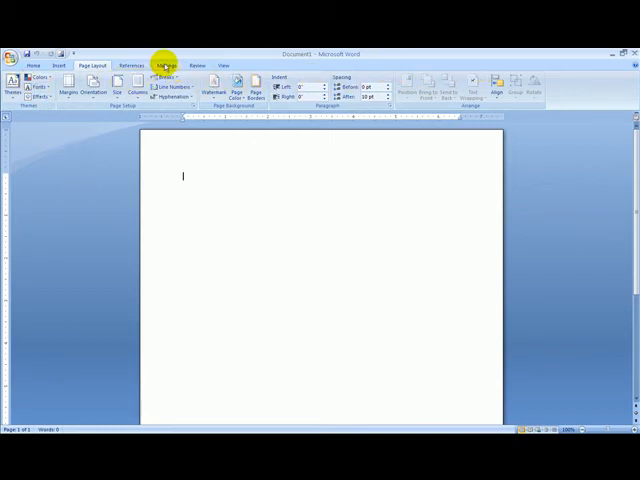
mouse_move(168, 88)
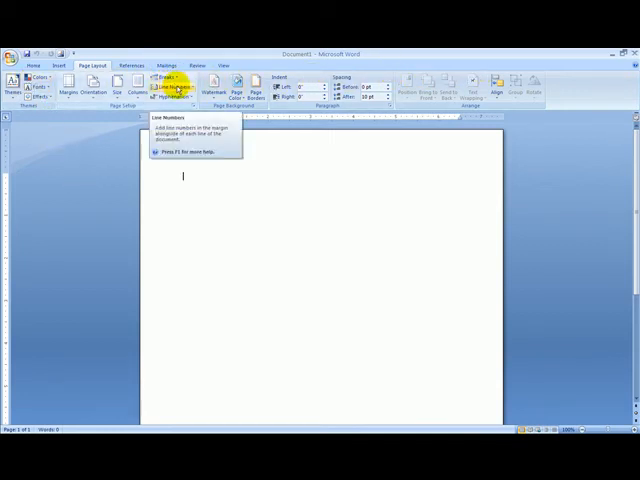
mouse_move(572, 144)
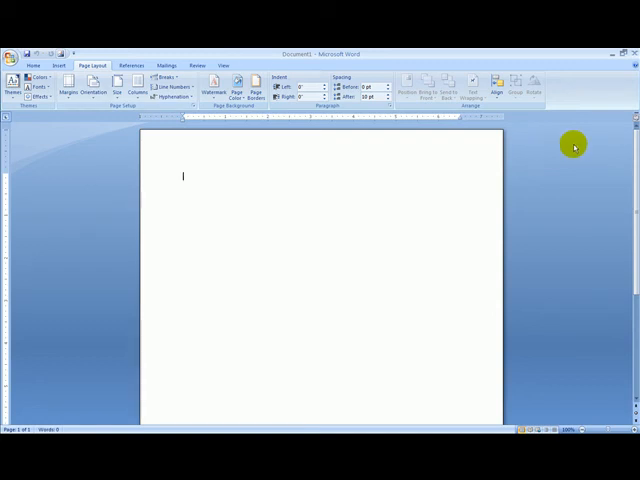
mouse_move(210, 132)
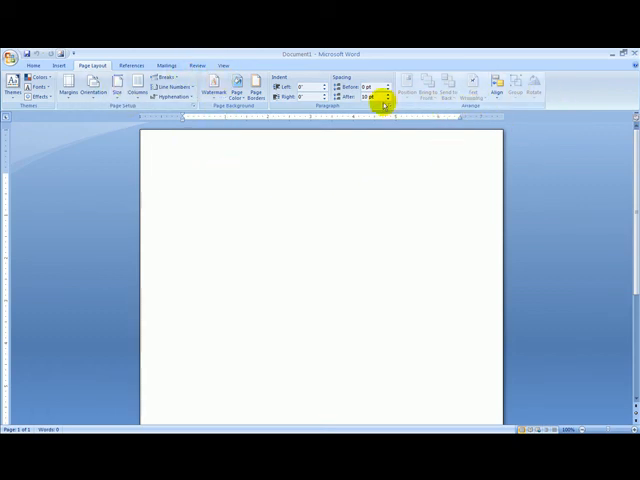
mouse_move(288, 180)
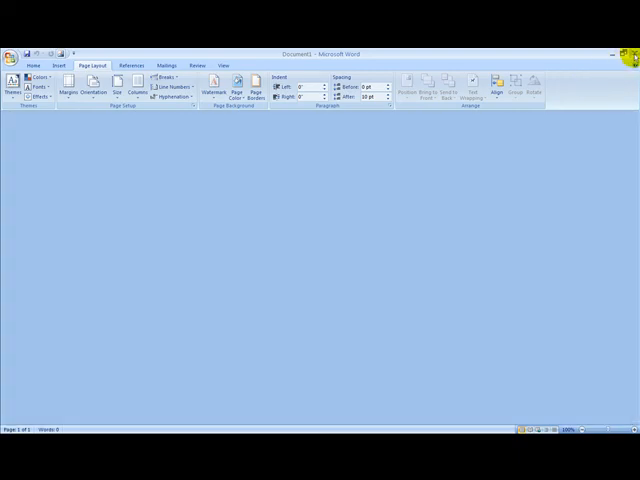
click(626, 56)
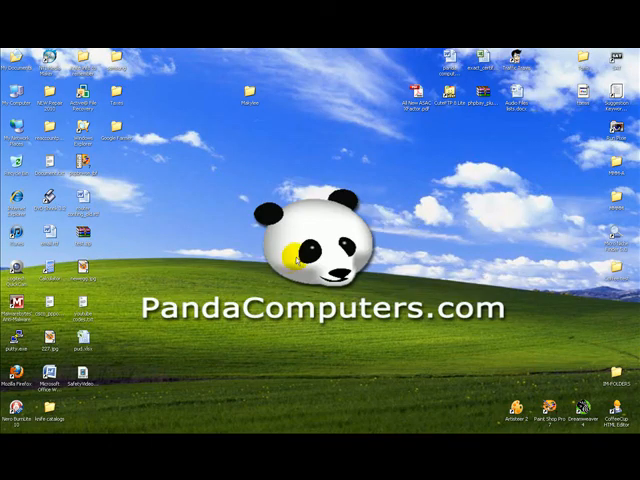